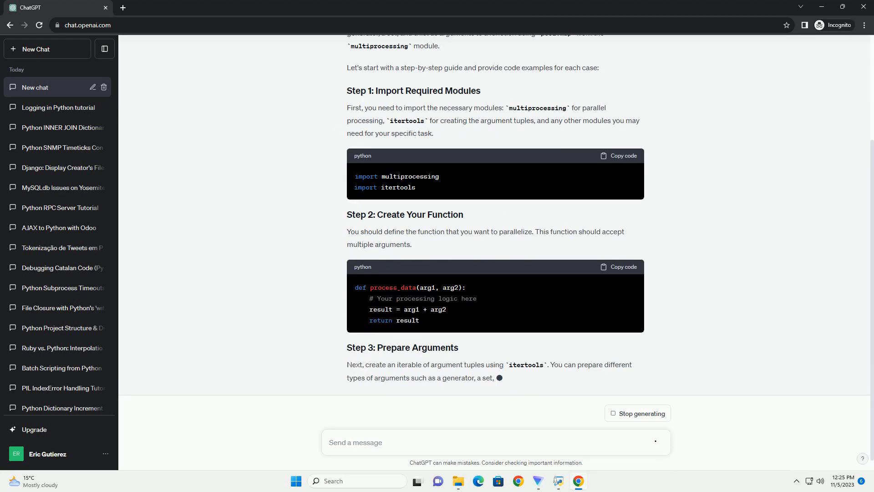
{"action": "scroll", "scroll_direction": "down", "scroll_amount": 3}
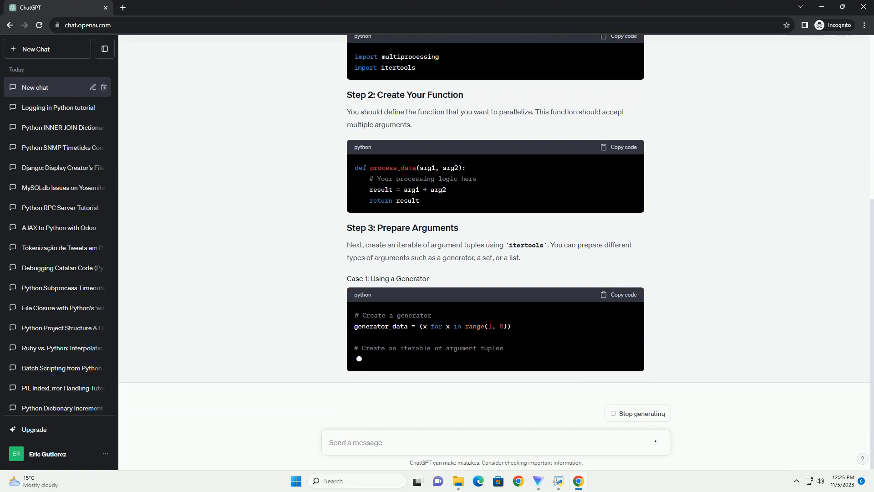
{"action": "scroll", "scroll_direction": "up", "scroll_amount": 3}
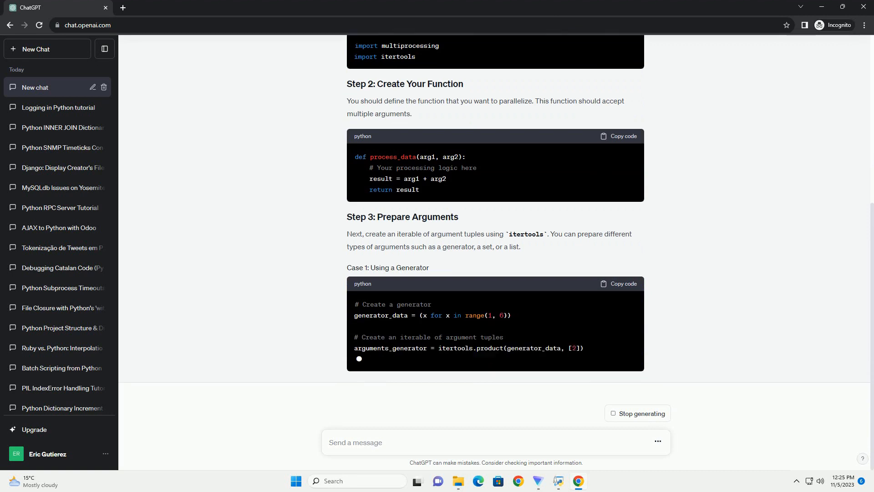
{"action": "scroll", "scroll_direction": "down", "scroll_amount": 3}
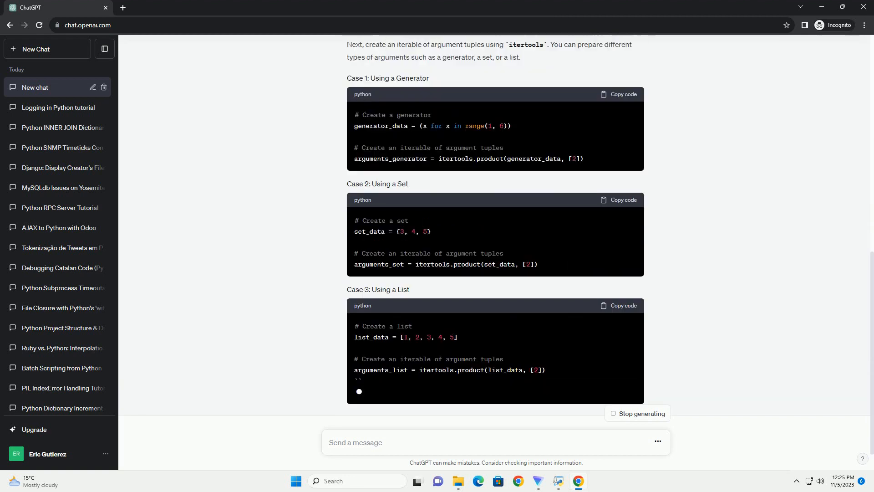
{"action": "scroll", "scroll_direction": "down", "scroll_amount": 3}
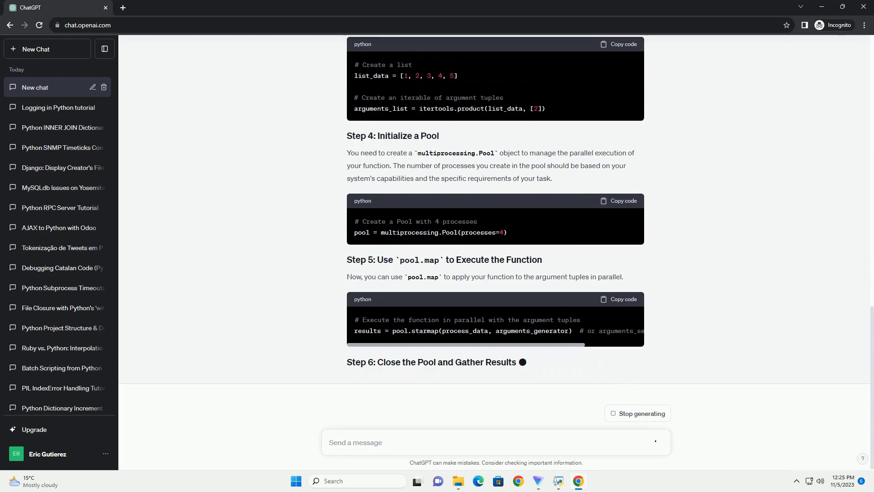
{"action": "scroll", "scroll_direction": "down", "scroll_amount": 3}
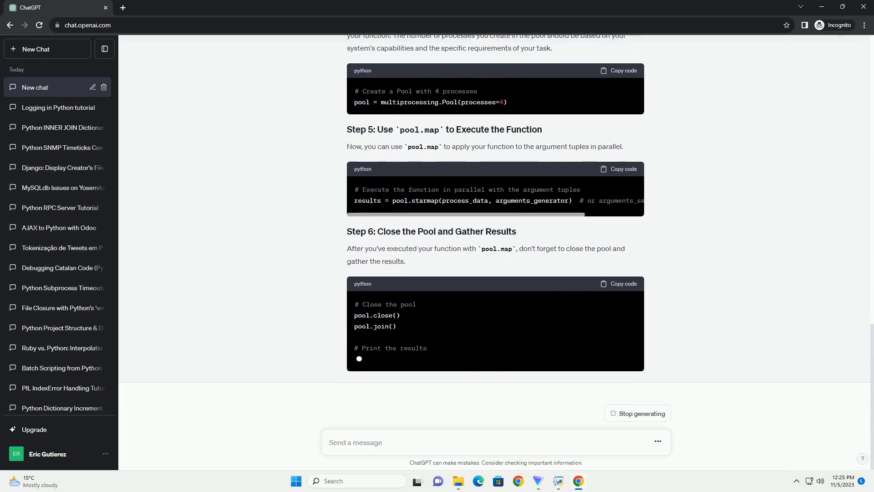
{"action": "scroll", "scroll_direction": "down", "scroll_amount": 3}
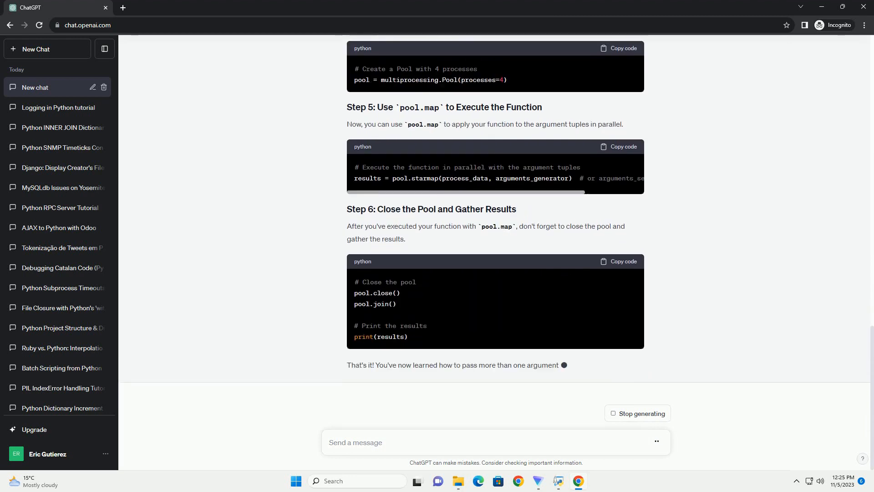